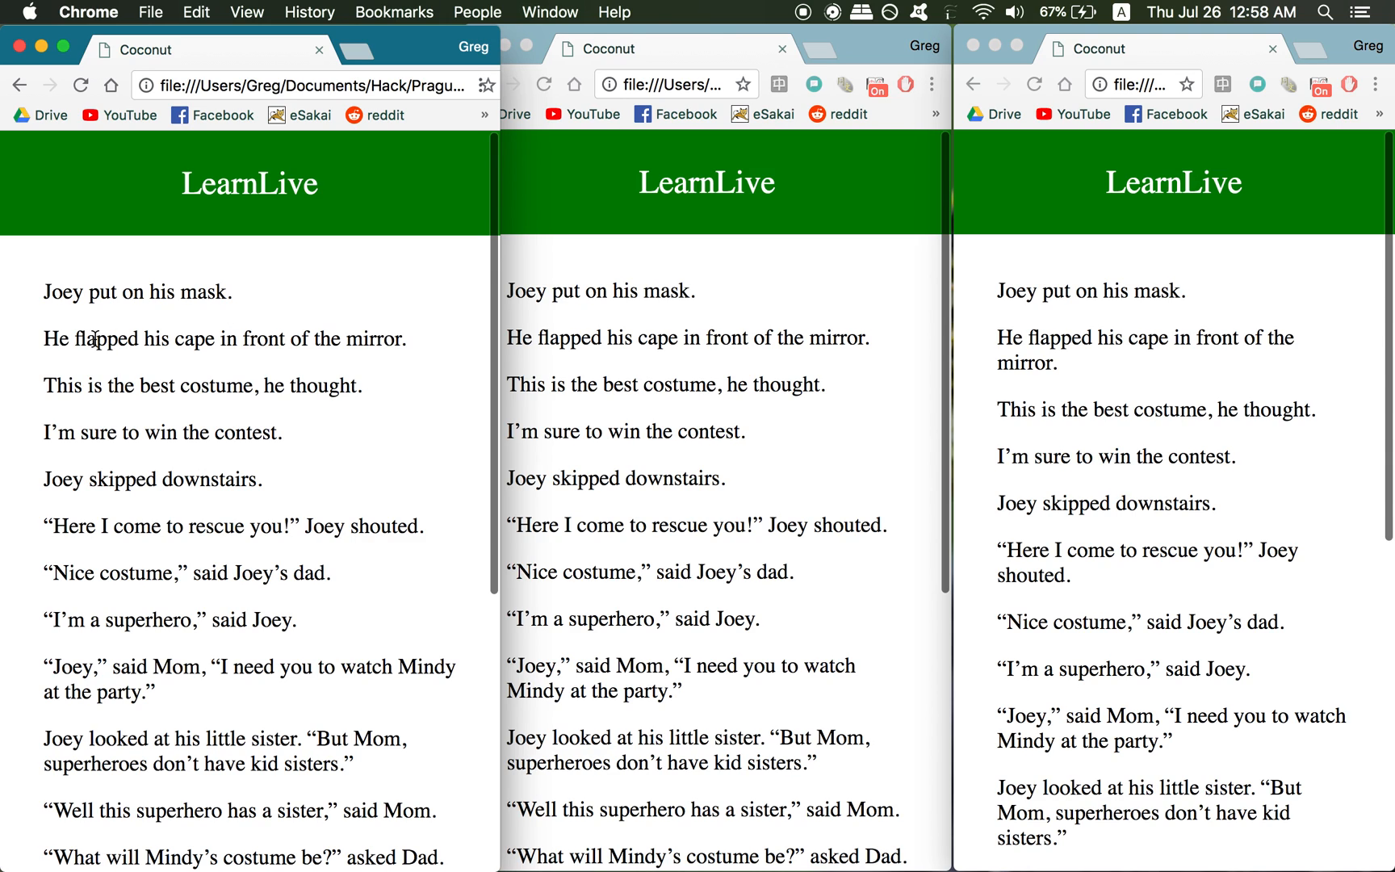
- Highlight flapped, costume and sure to win in orange in the left story
double_click(108, 338)
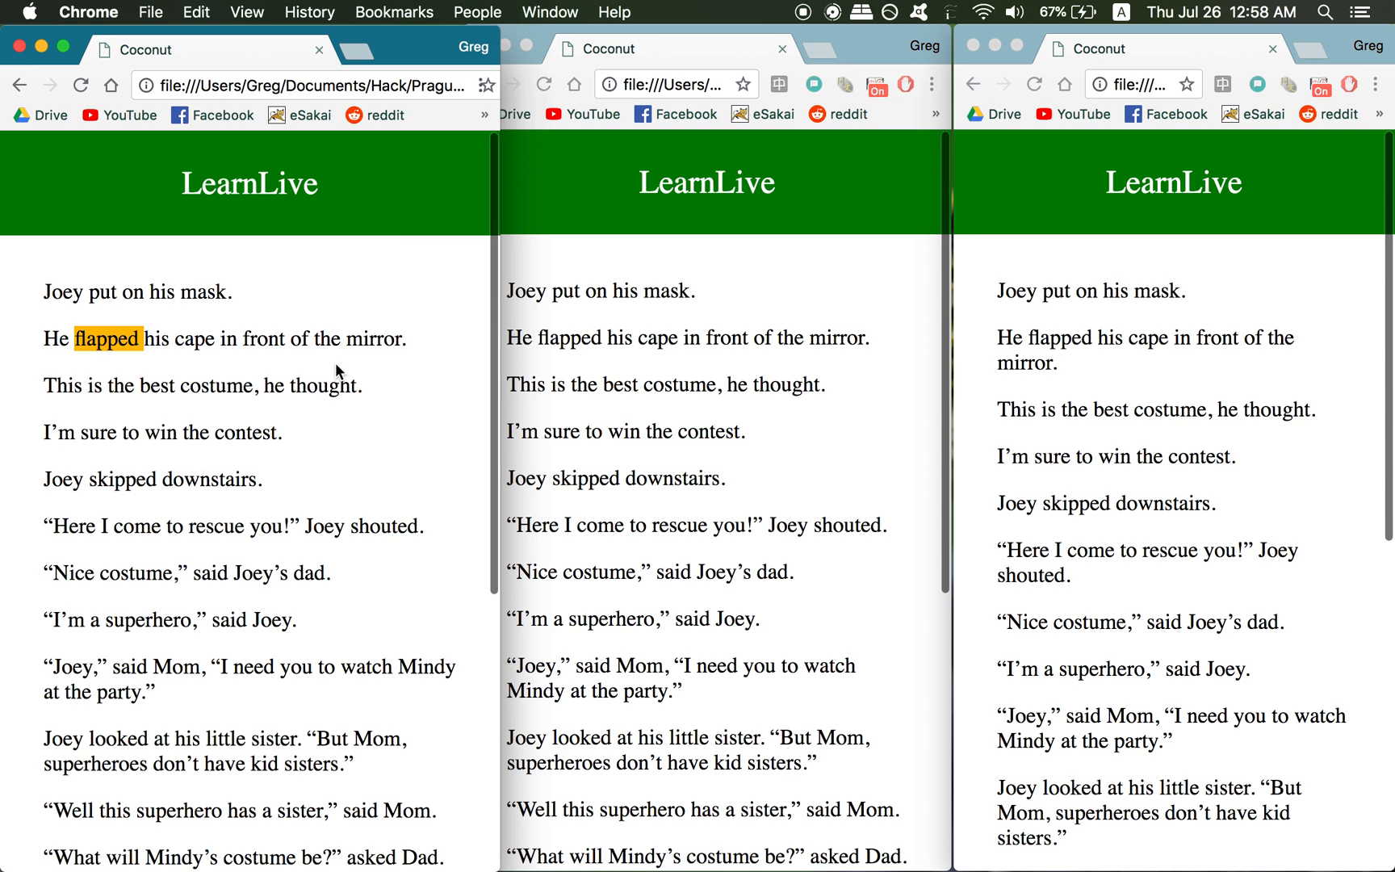
mouse_move(416, 322)
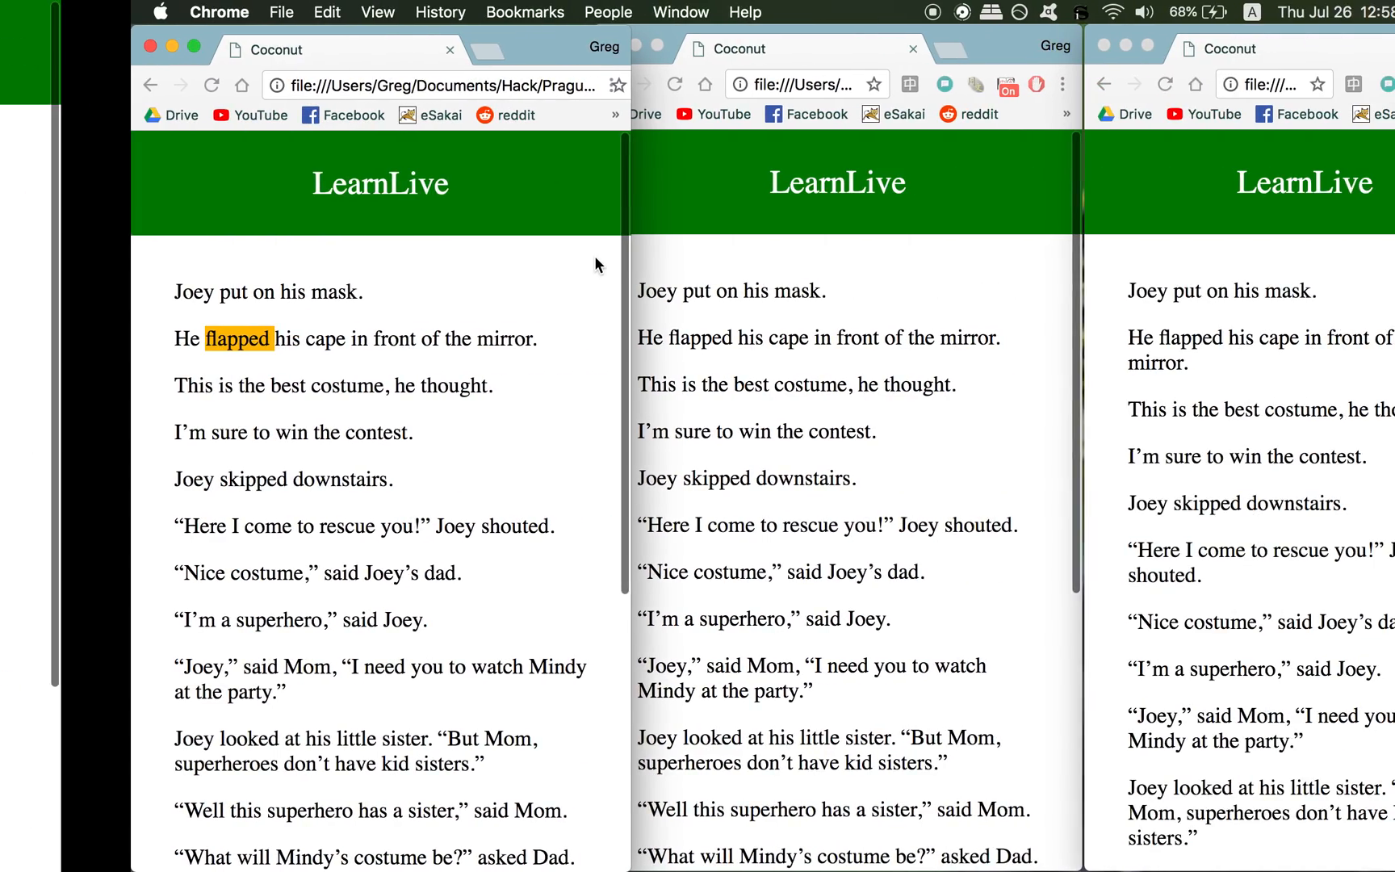
double_click(219, 385)
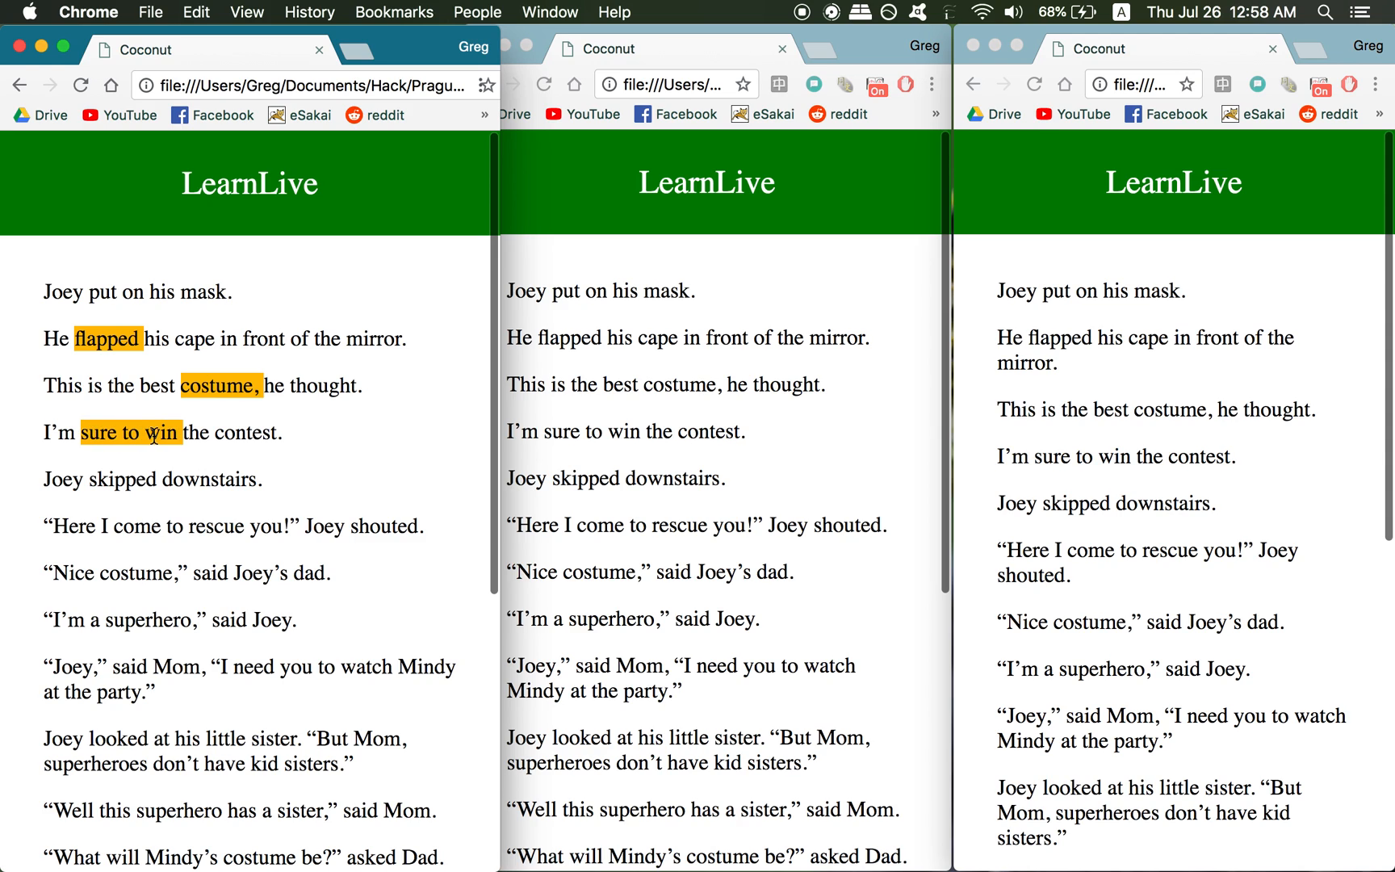
double_click(211, 479)
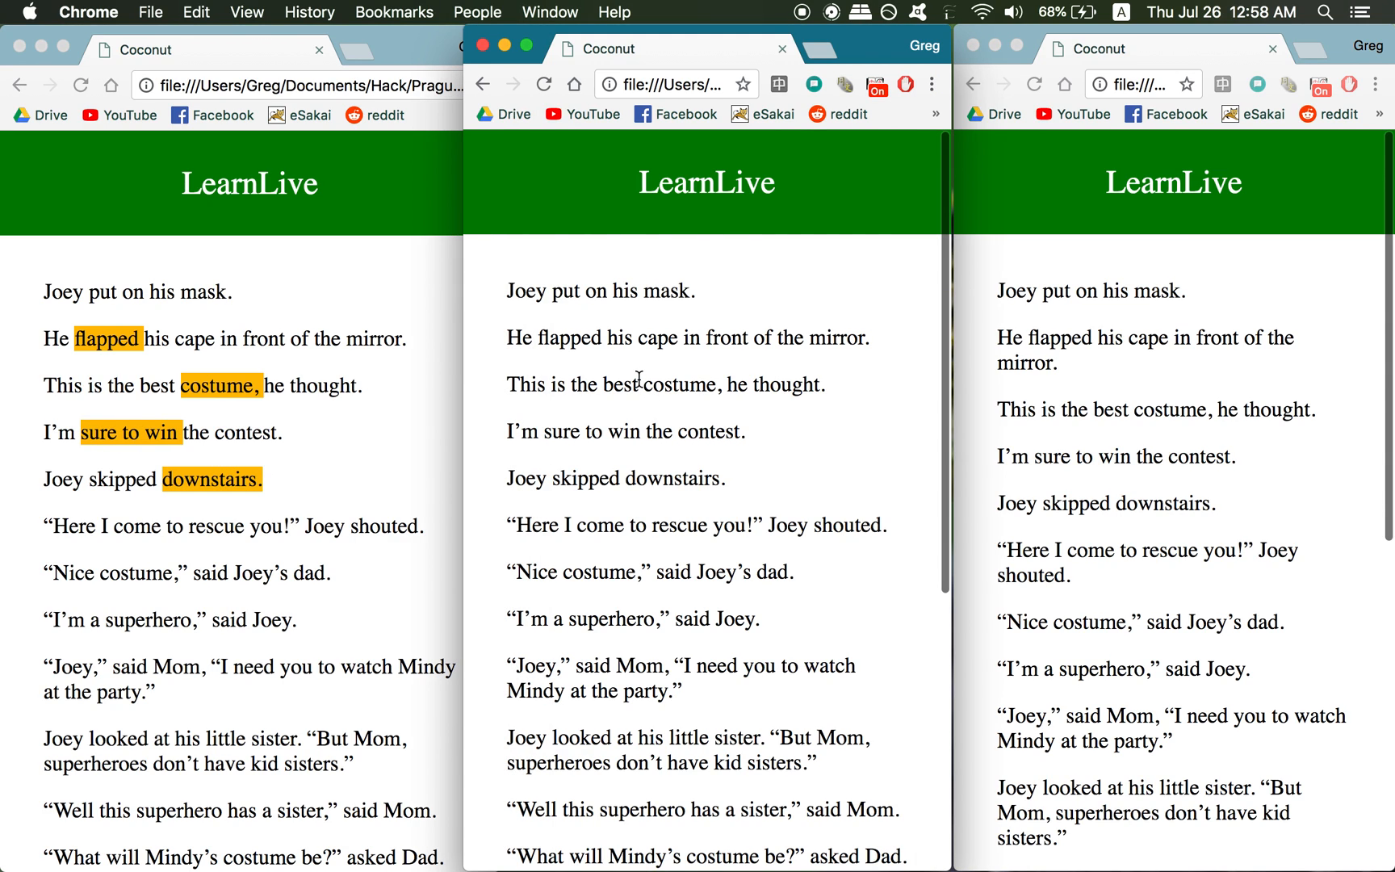
- Highlight two difficult phrases, such as mask and best costume, in the middle story
double_click(644, 385)
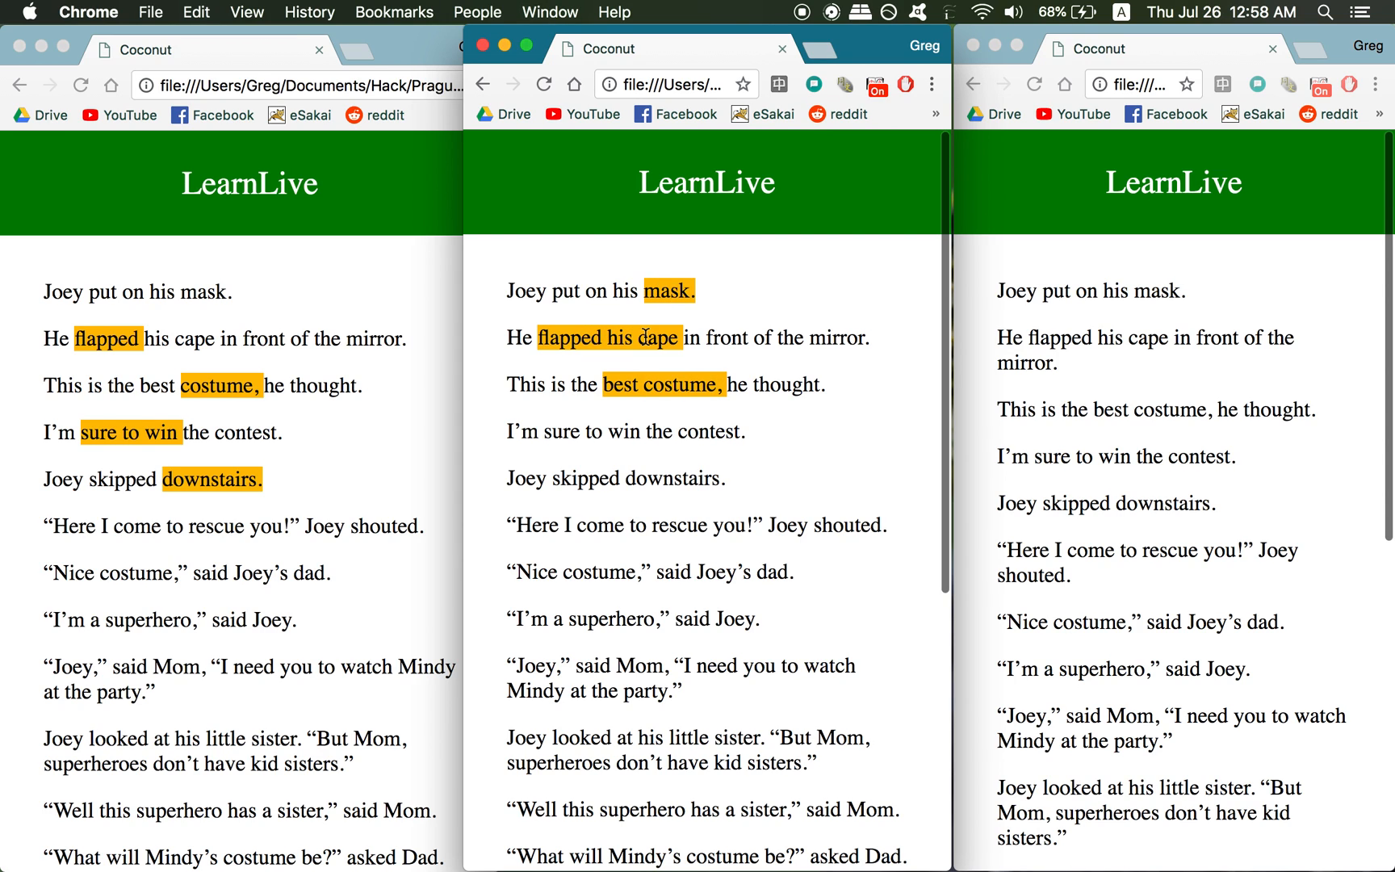
double_click(637, 478)
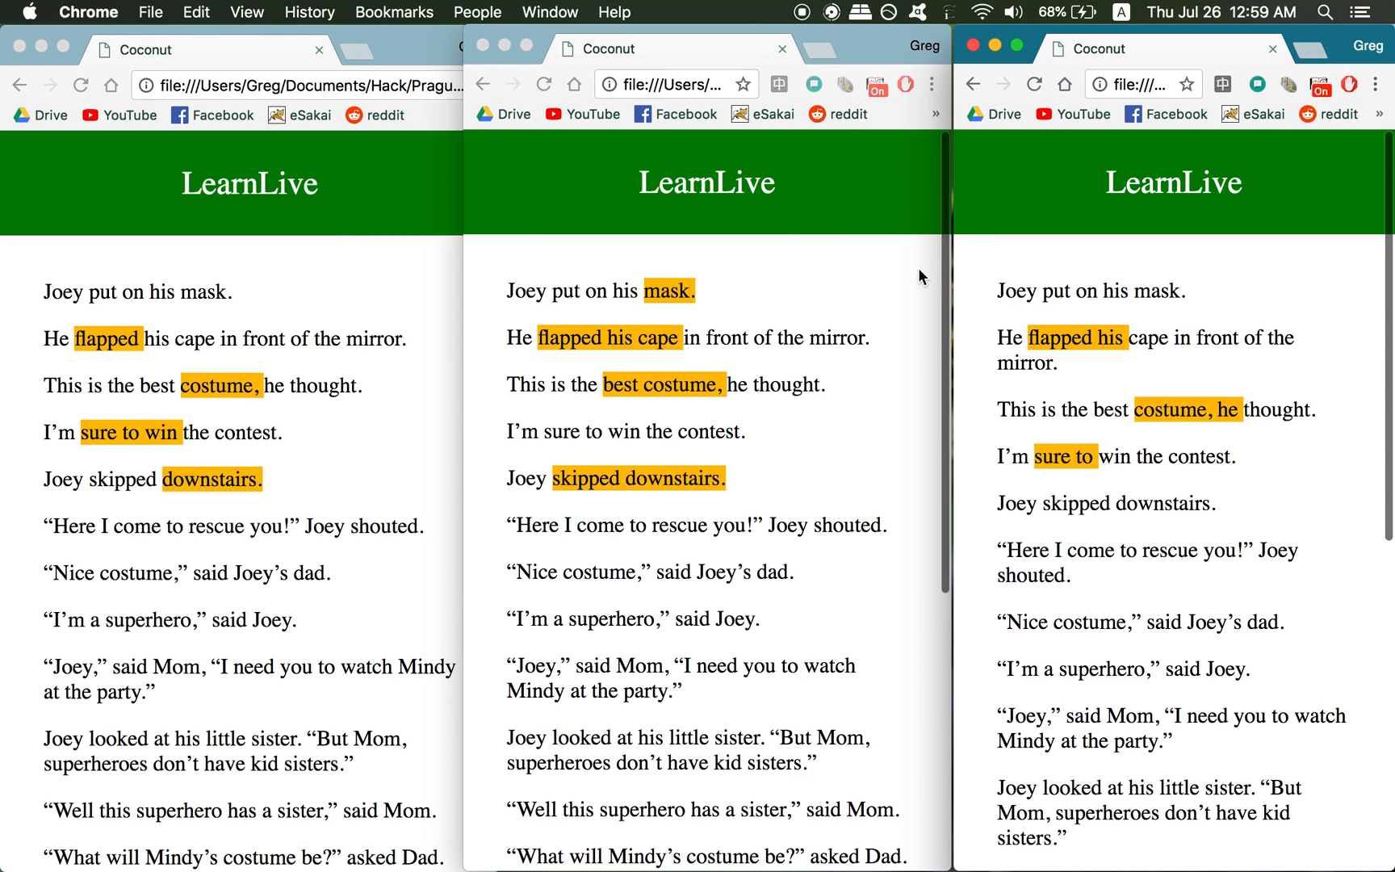
mouse_move(594, 262)
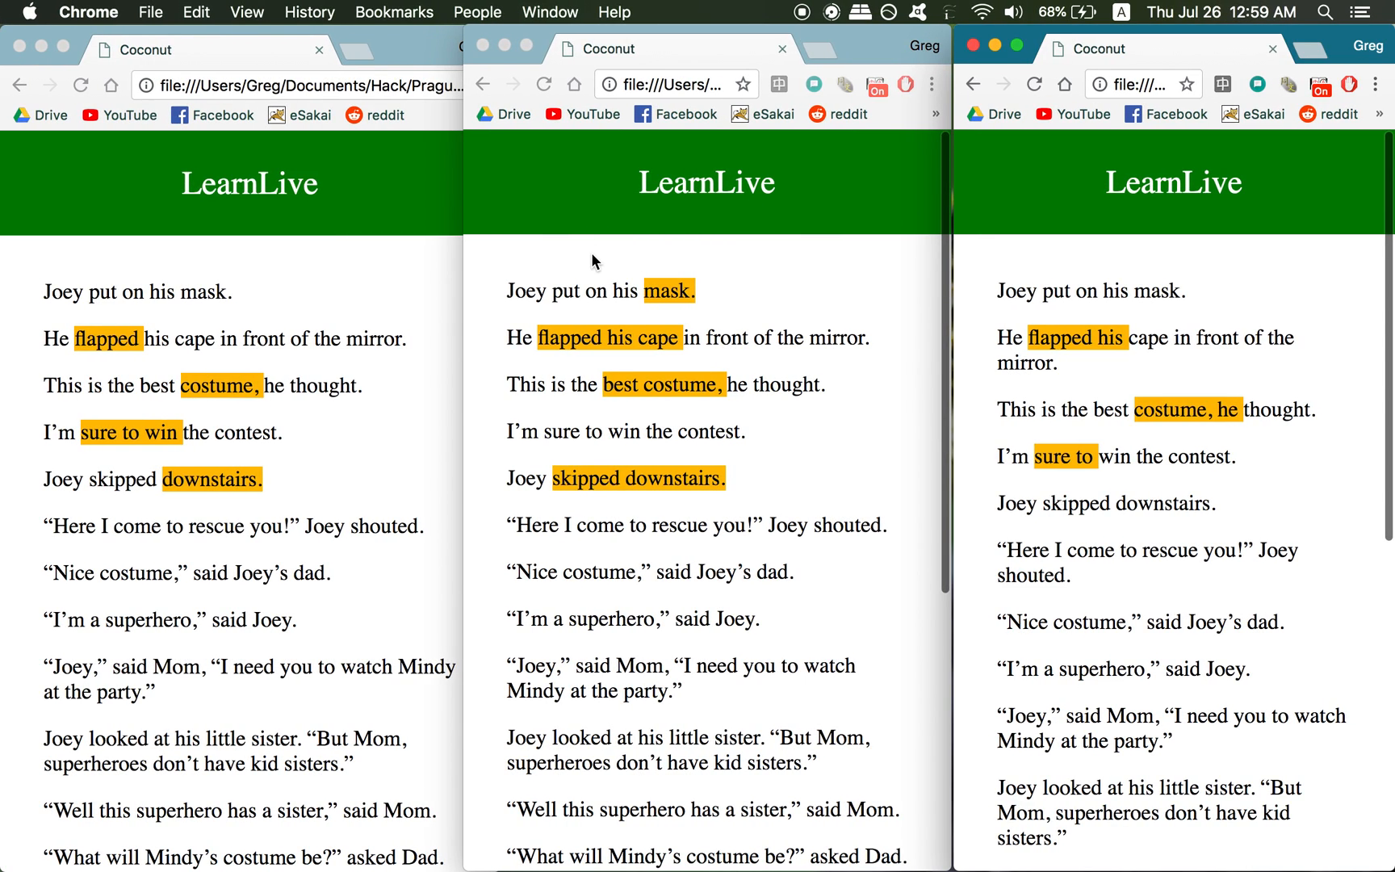